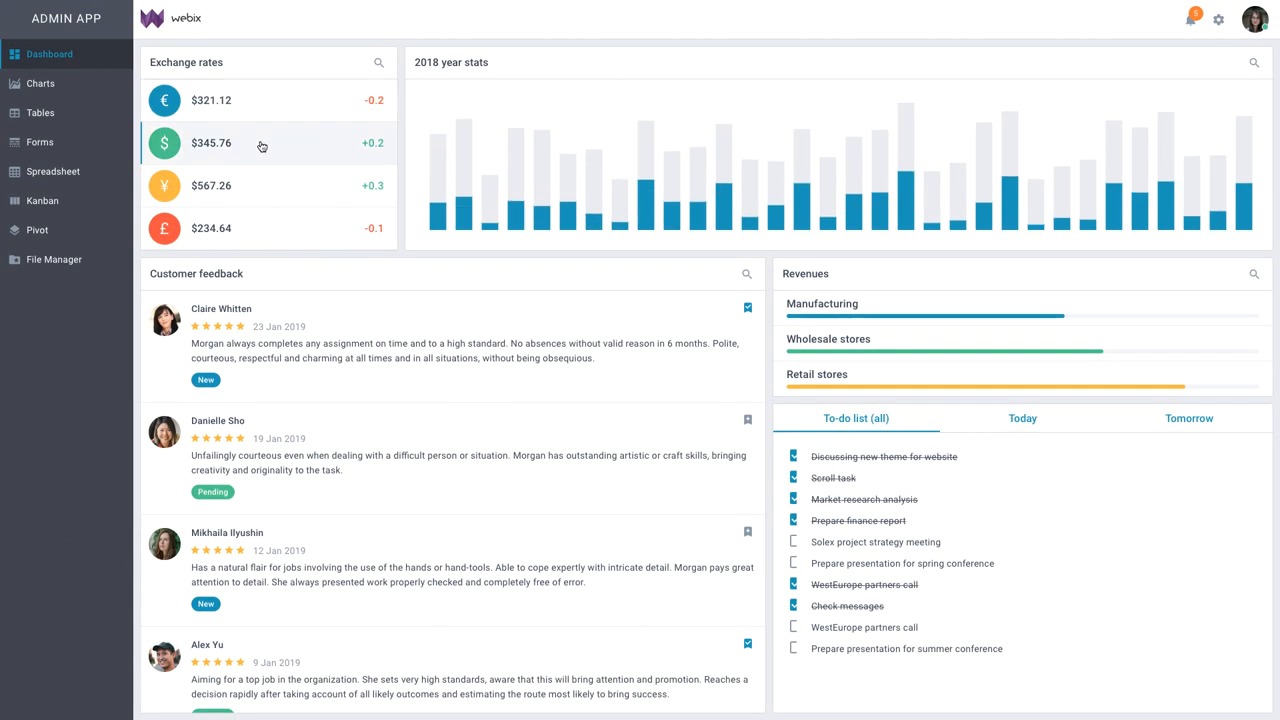
Tour the admin app's Charts and Tables pages from the sidebar, ending on the code snippet view.
click(40, 84)
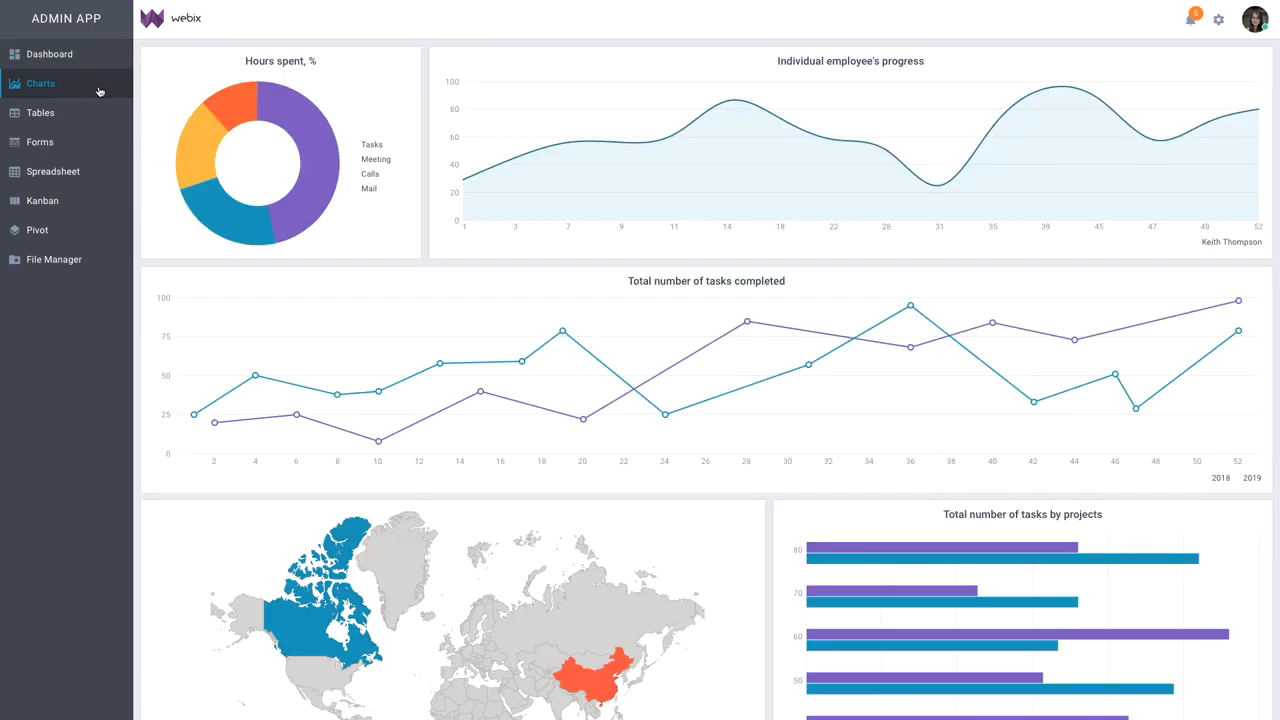
click(40, 112)
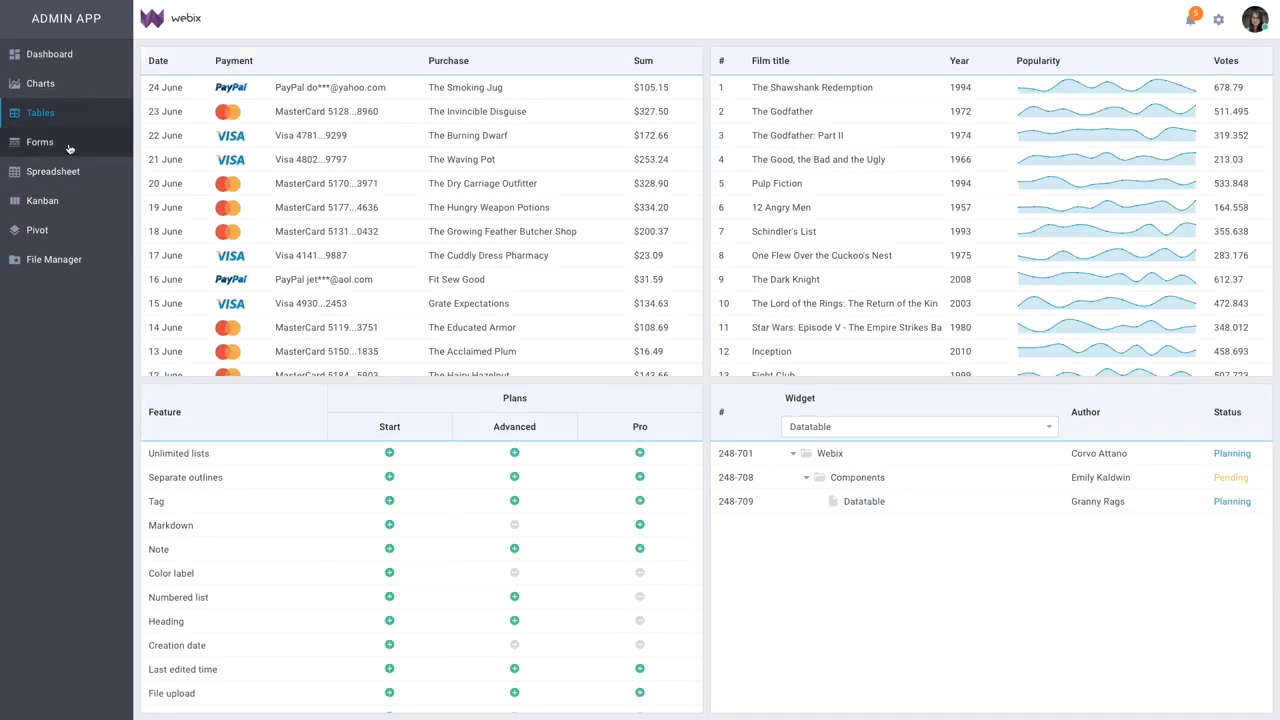
click(40, 140)
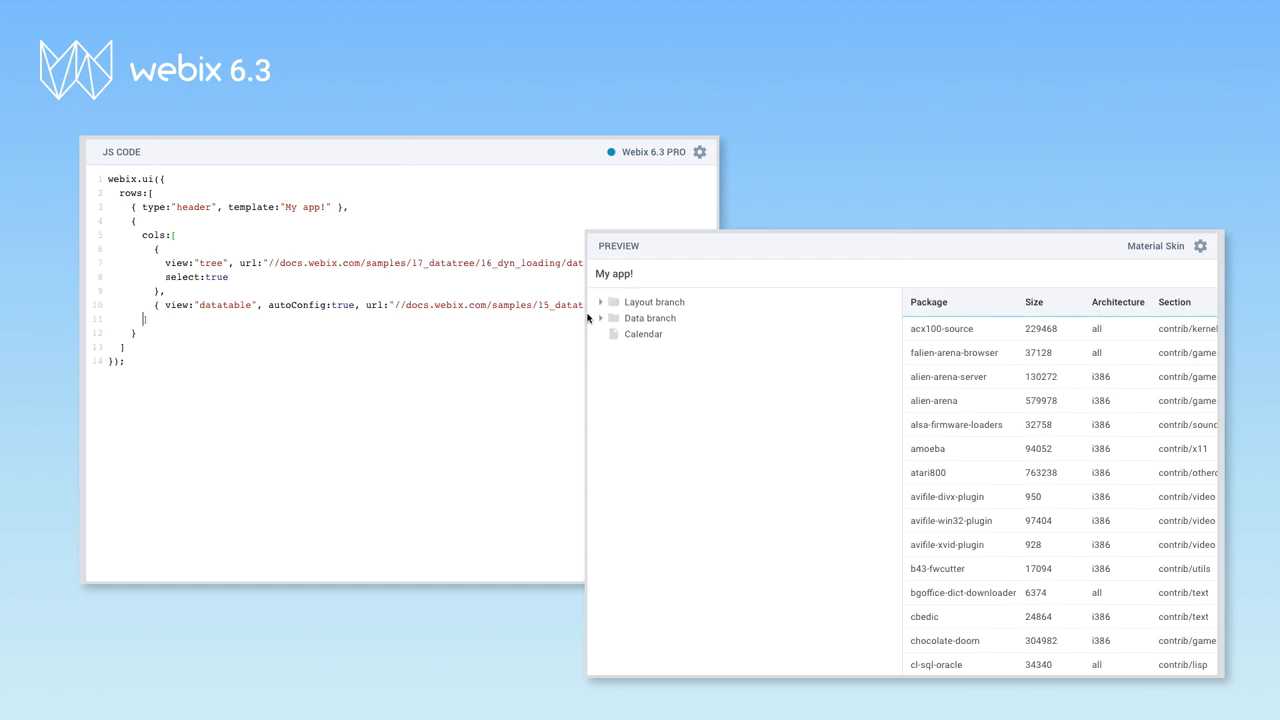
Show the tree-beside-datatable snippet's JS code with its live preview of branches and packages.
click(600, 302)
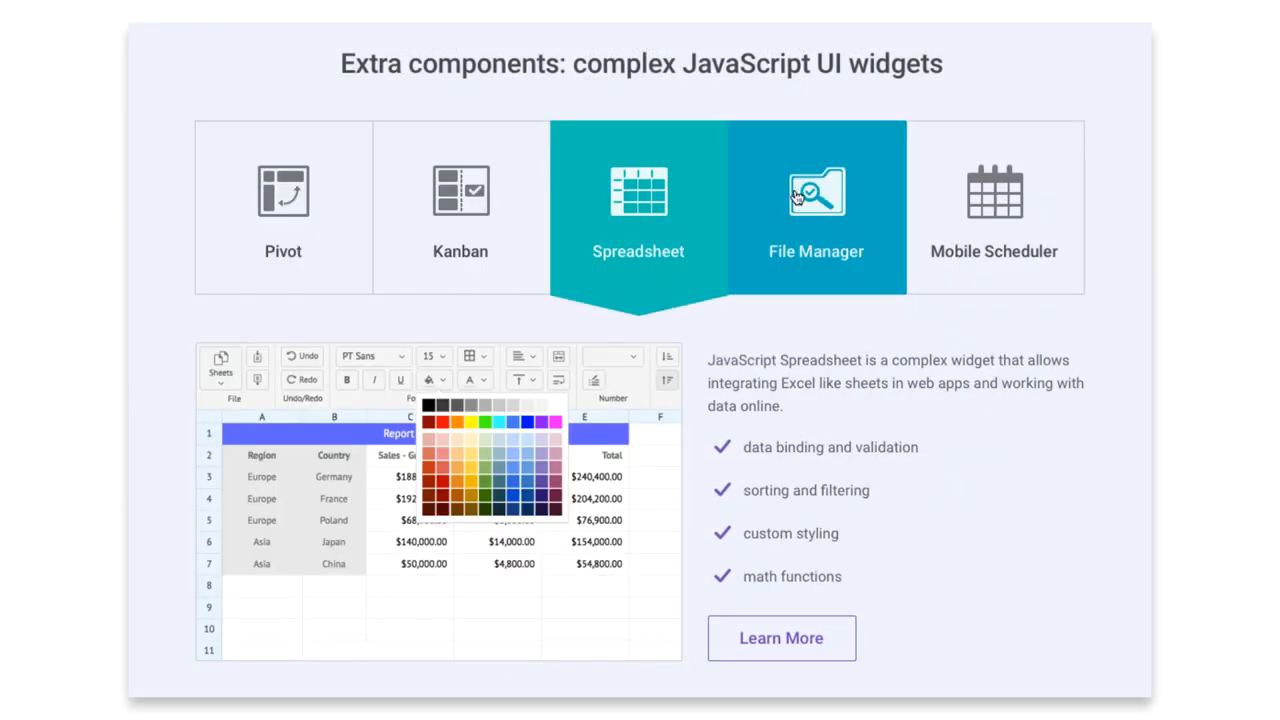
Switch the extra components showcase from Spreadsheet to the Mobile Scheduler widget details.
click(992, 206)
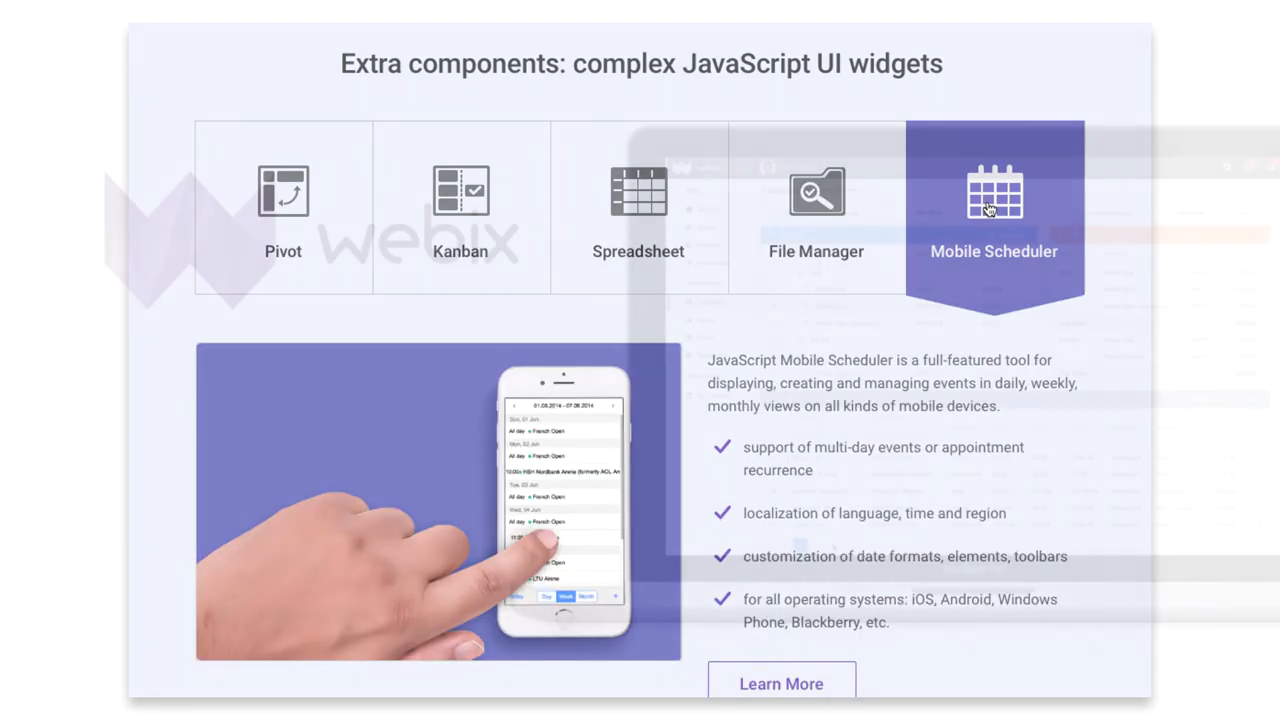